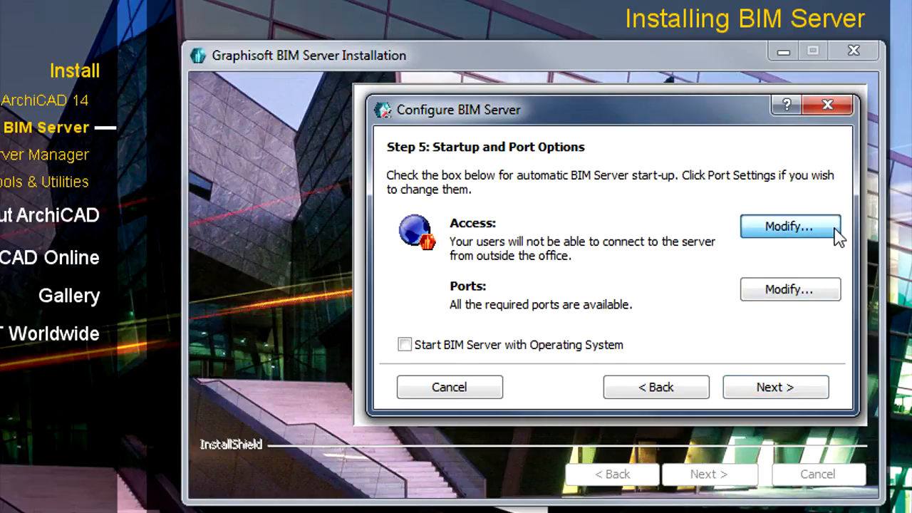
Enable internet access under Access, entering 72.16.100.1 as the server's internet address.
click(789, 226)
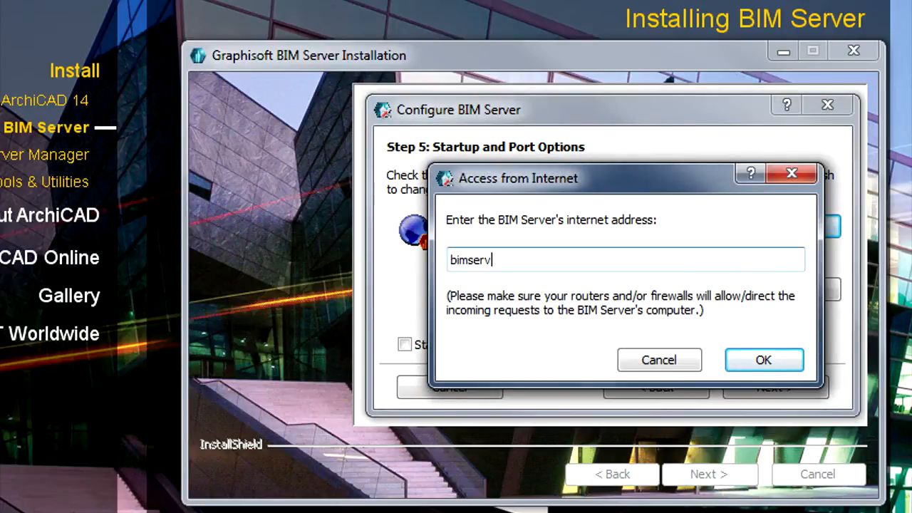
text(er.myd)
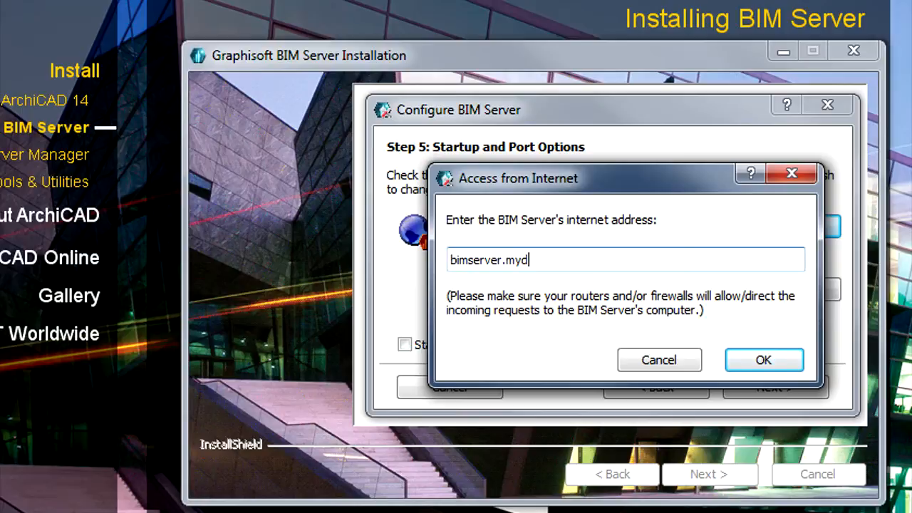
text(omain.com)
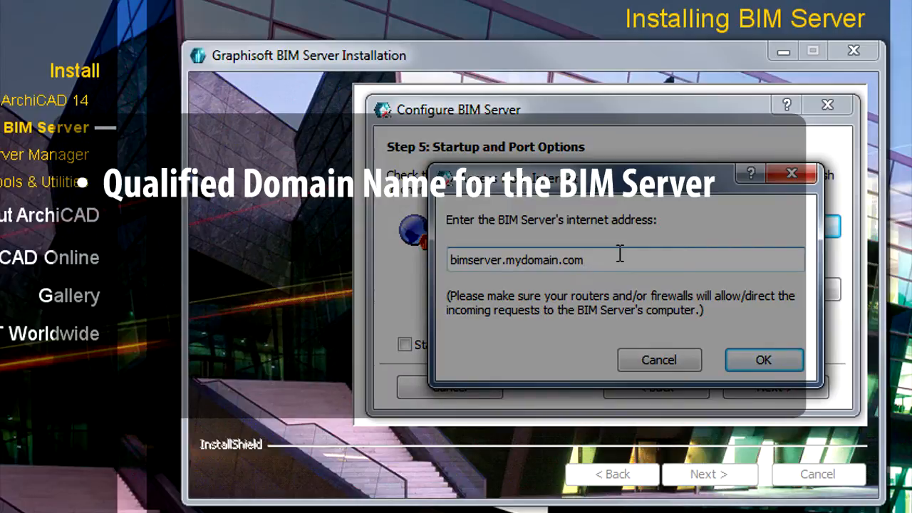
text(72.16.100.1)
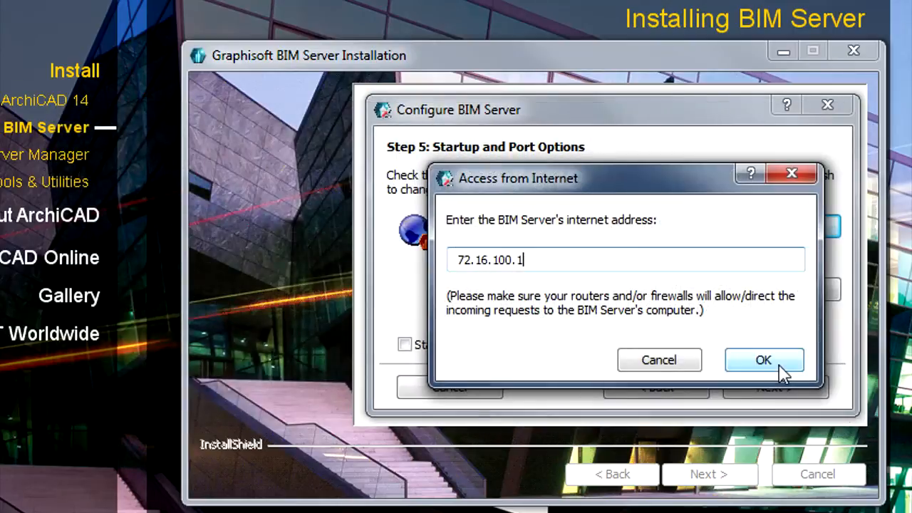
click(762, 359)
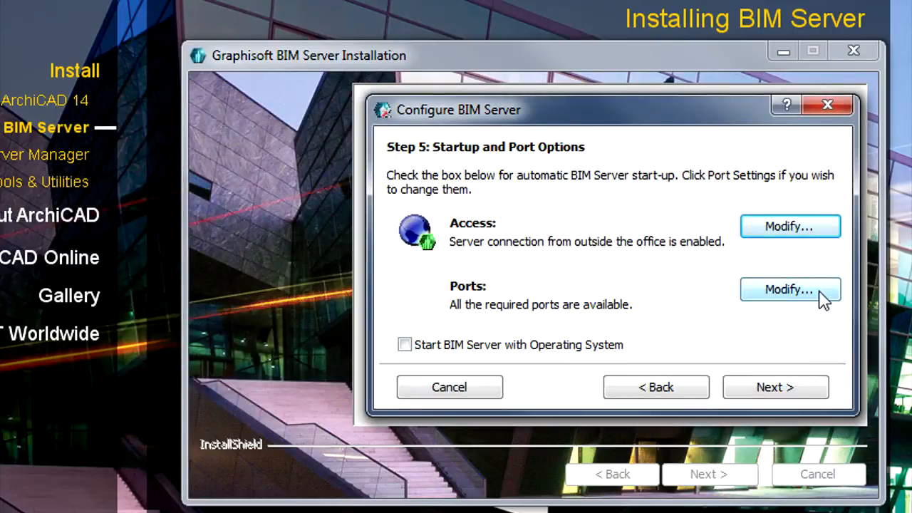
click(788, 289)
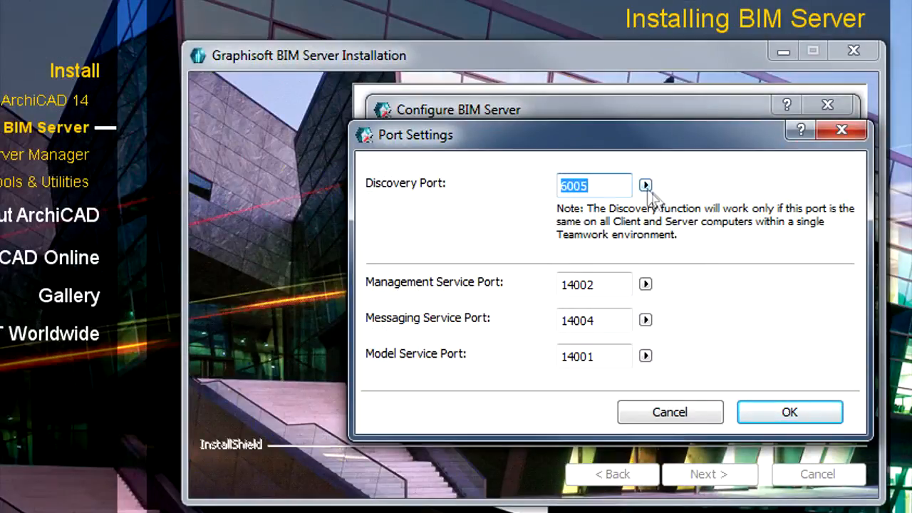
click(645, 185)
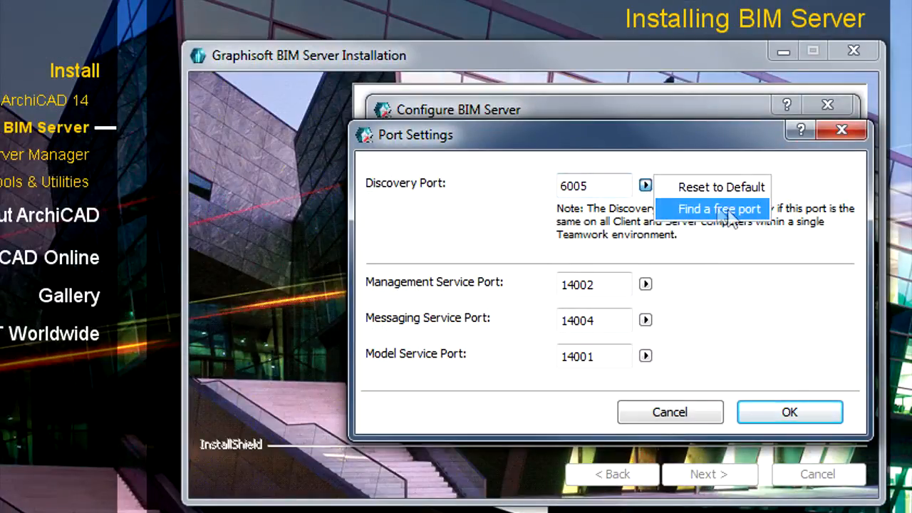
mouse_move(751, 225)
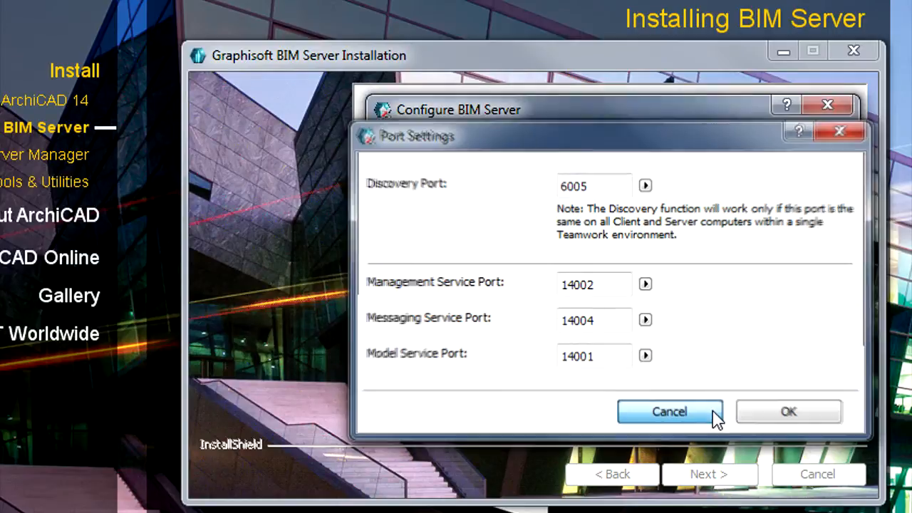
click(669, 411)
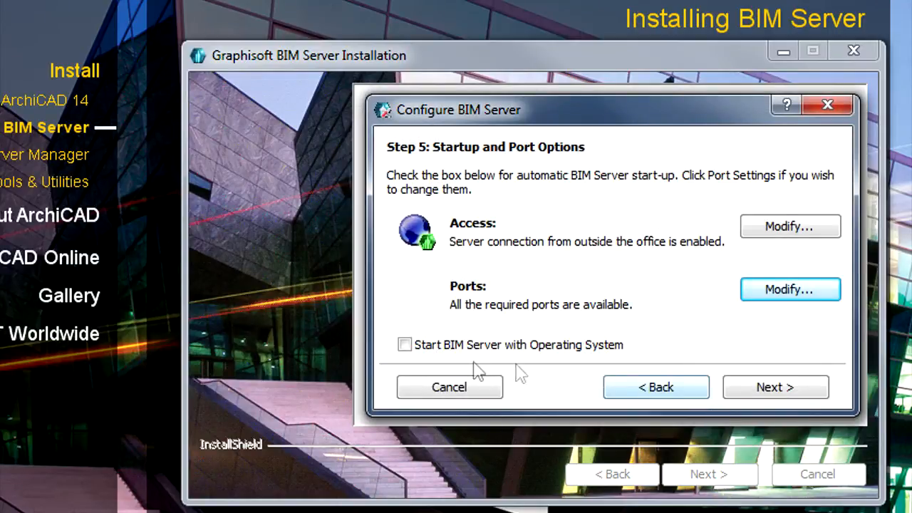
Tick 'Start BIM Server with Operating System' and advance to the mail server step.
click(405, 344)
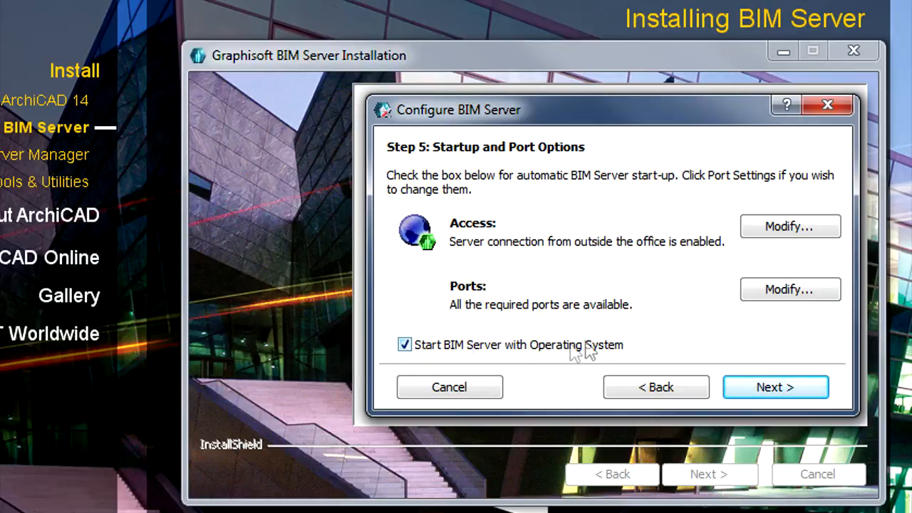
mouse_move(647, 352)
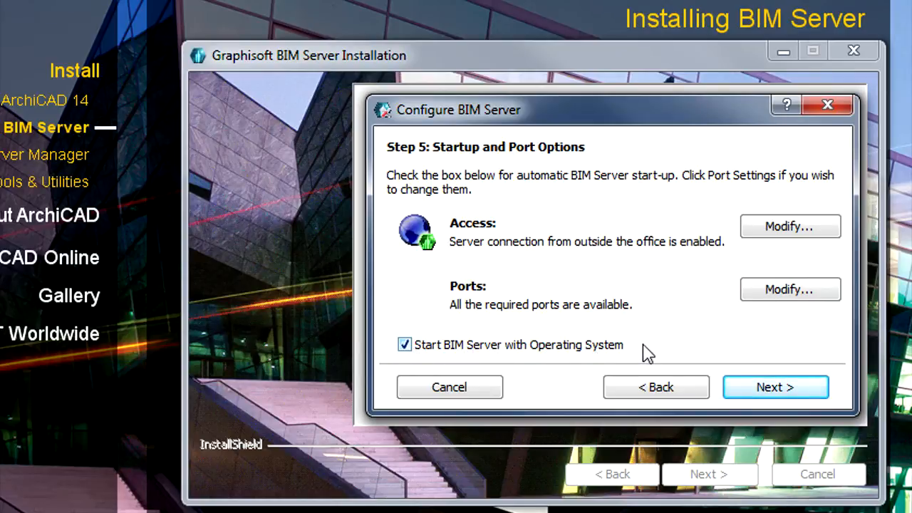
mouse_move(654, 350)
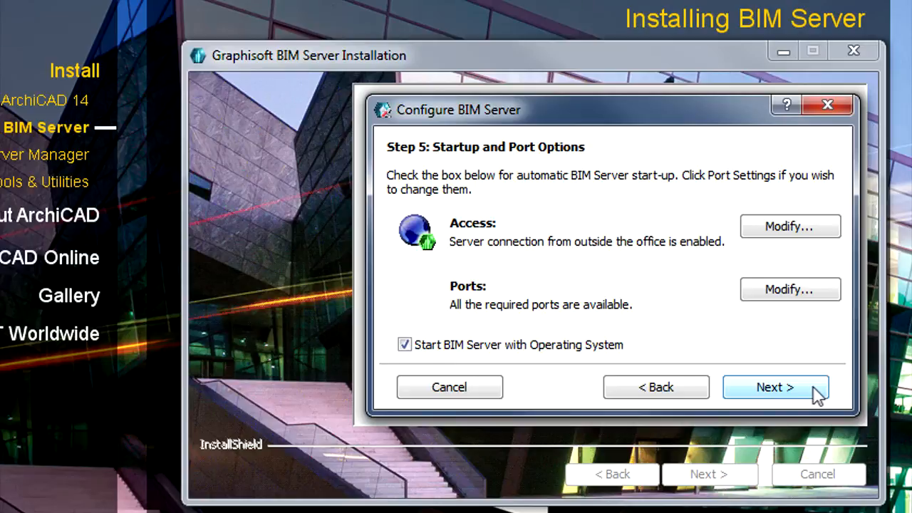
mouse_move(775, 387)
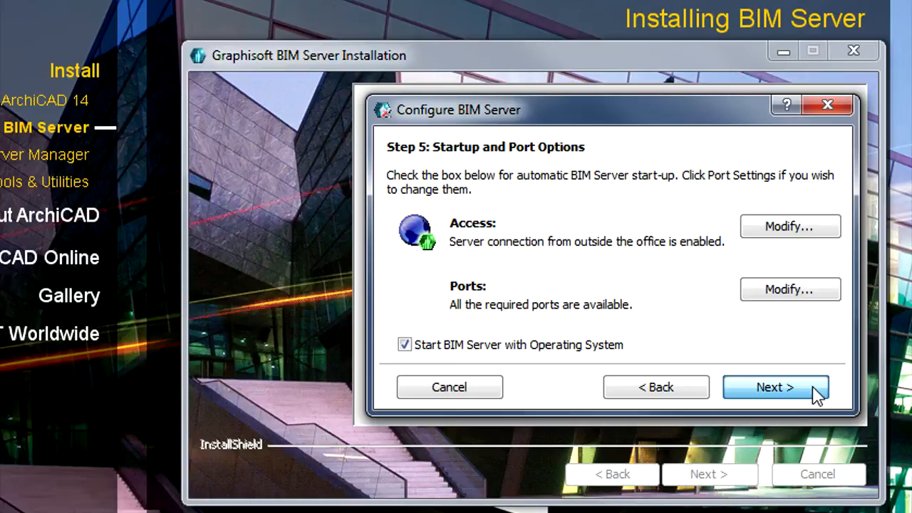
click(775, 387)
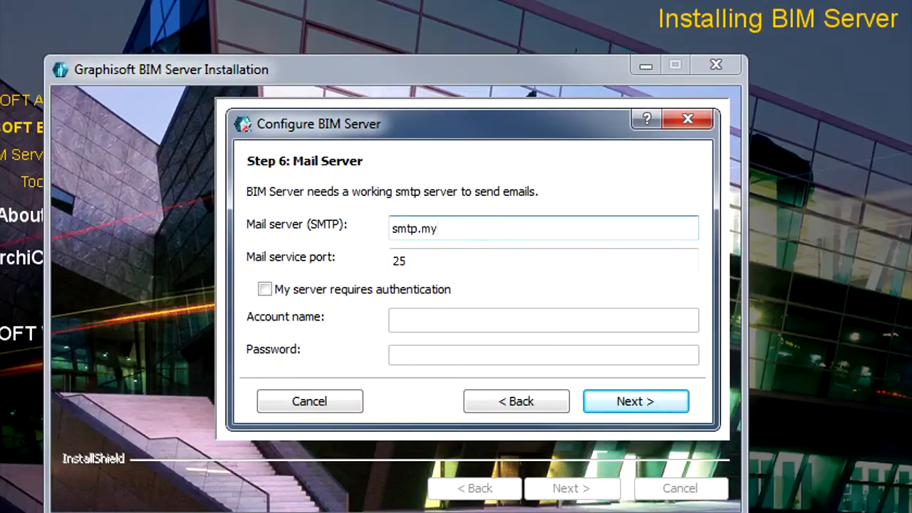
text(domain.com)
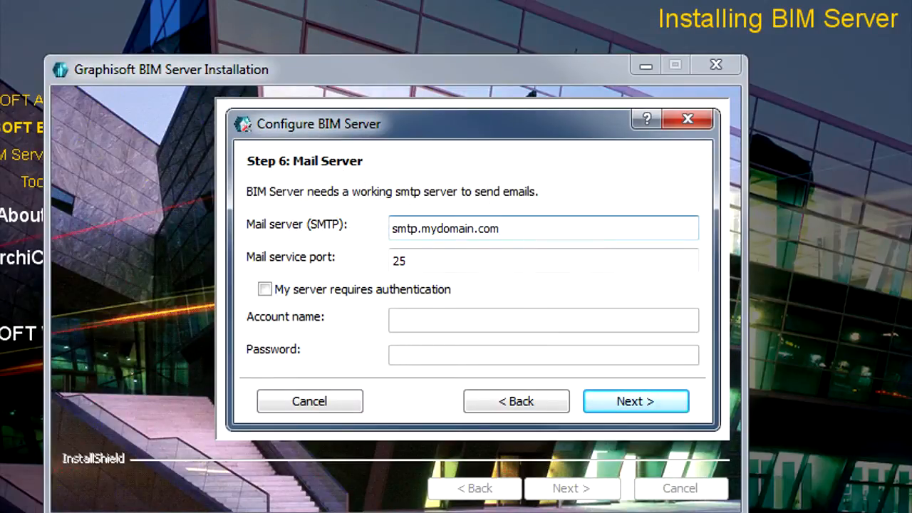
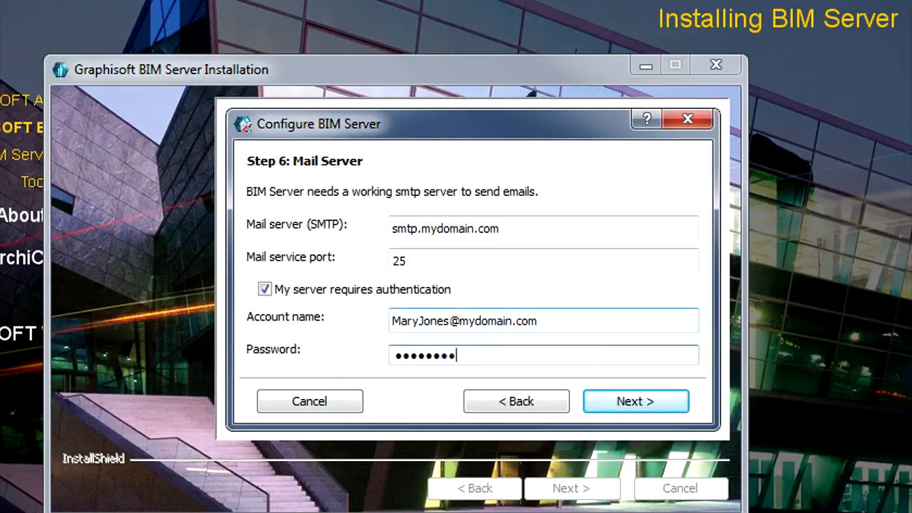
text(••••)
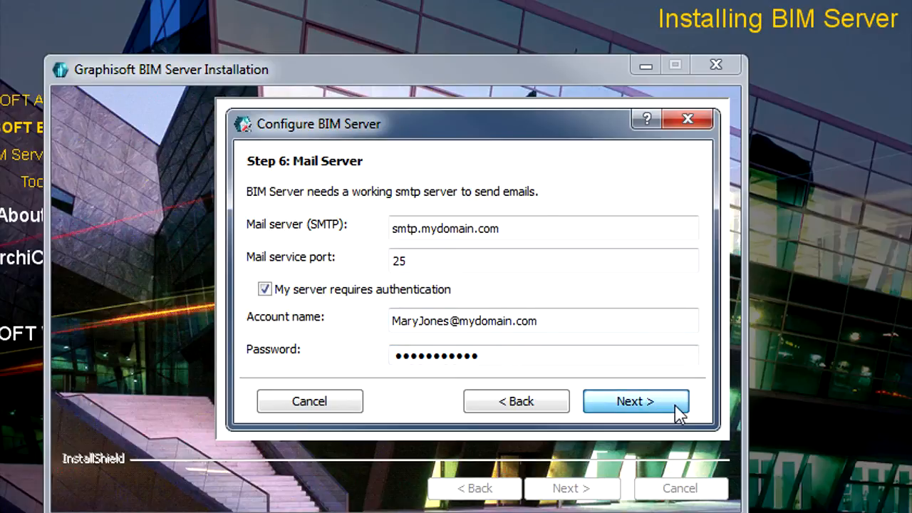
click(635, 401)
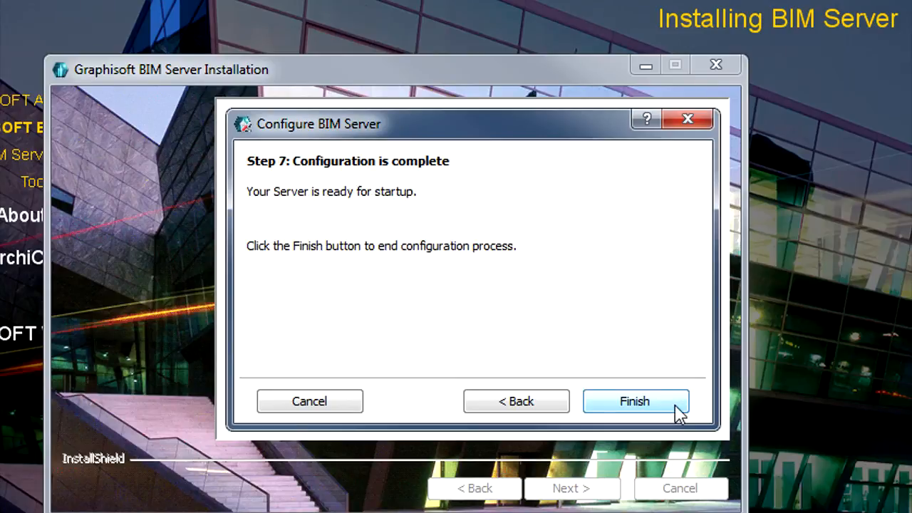